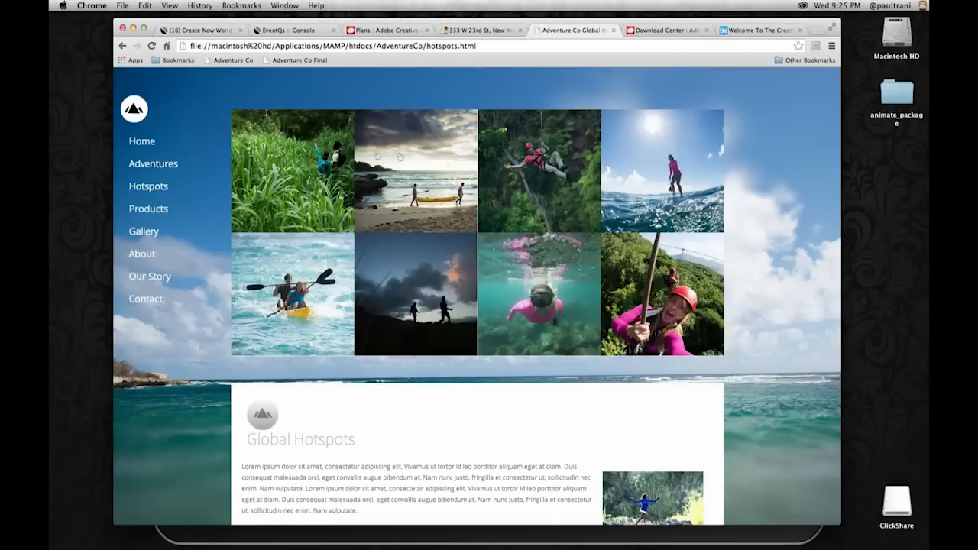
pyautogui.moveTo(415, 160)
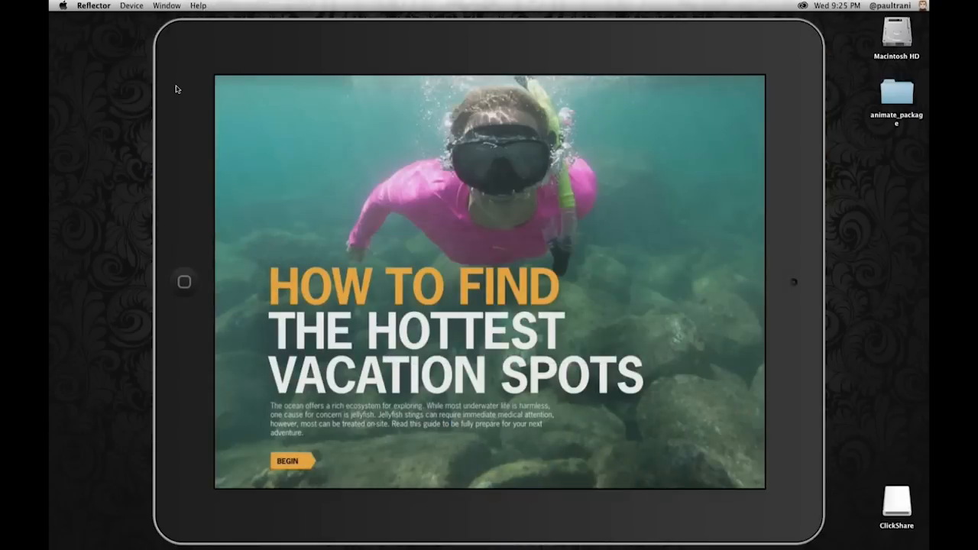
pyautogui.click(288, 461)
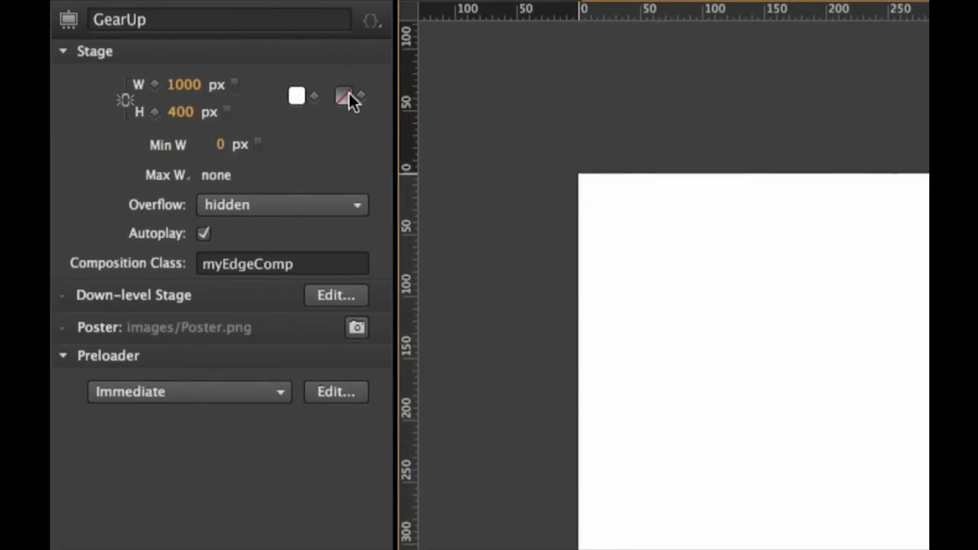
# - Apply a blue-to-white vertical gradient to the stage background and adjust the blend point
pyautogui.click(346, 96)
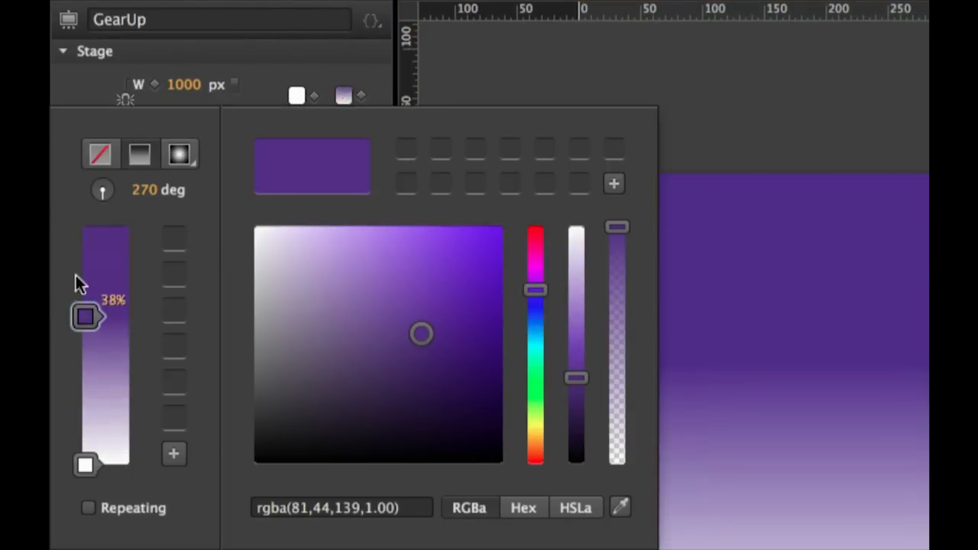
pyautogui.moveTo(84, 315); pyautogui.dragTo(84, 226)
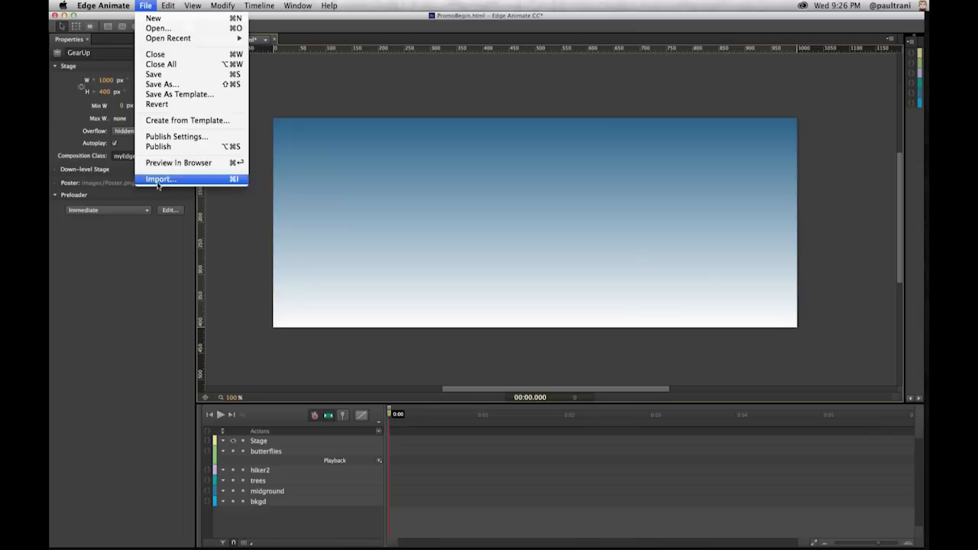
# - Import hiker.png from the design folder onto the stage
pyautogui.click(161, 179)
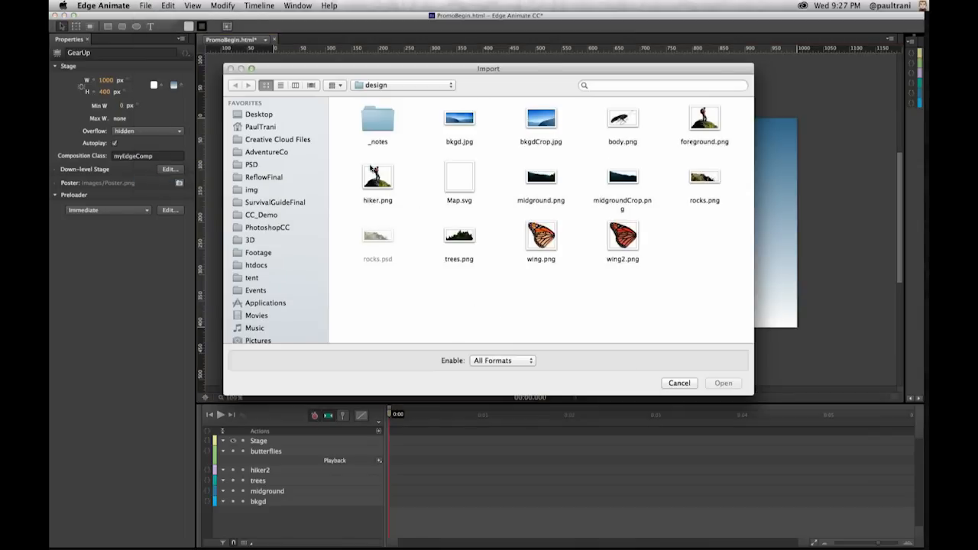
pyautogui.click(378, 177)
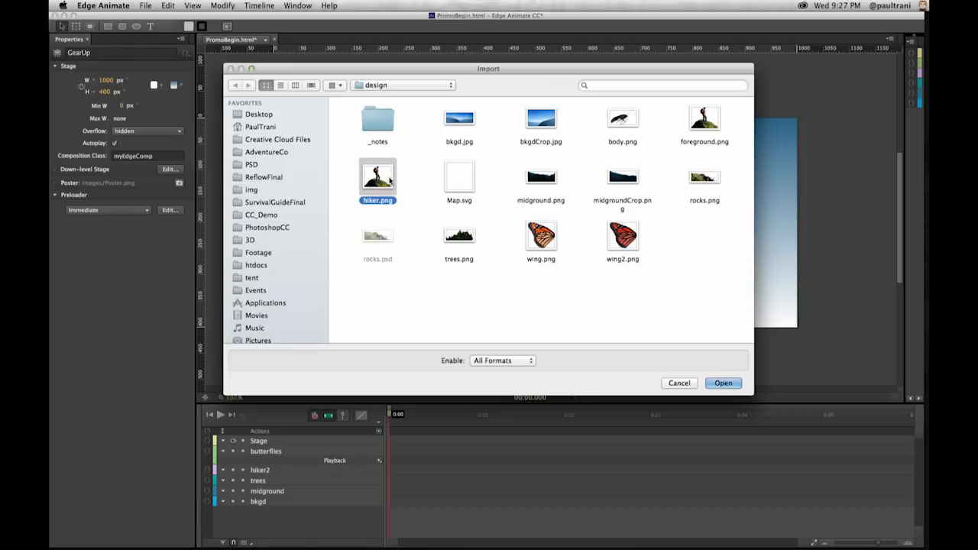
pyautogui.moveTo(708, 375)
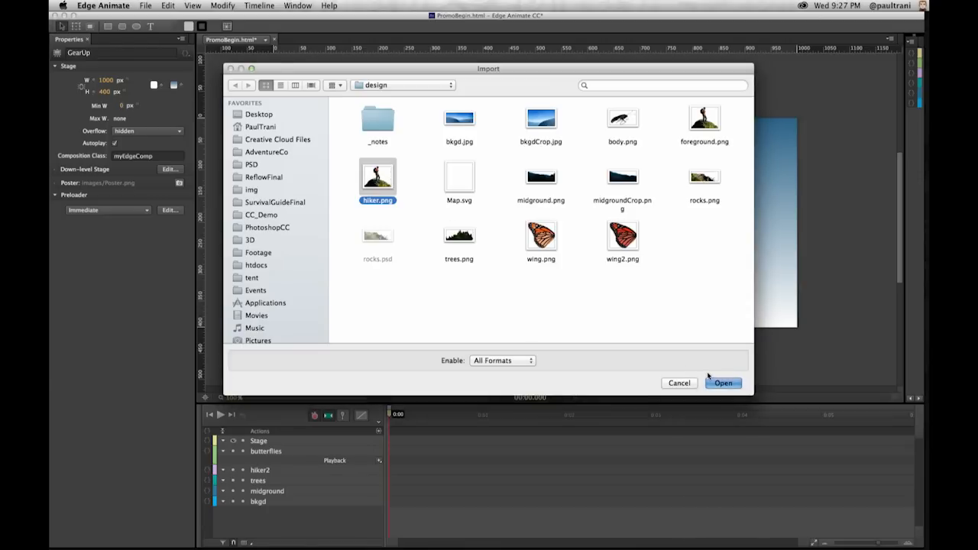
pyautogui.click(723, 383)
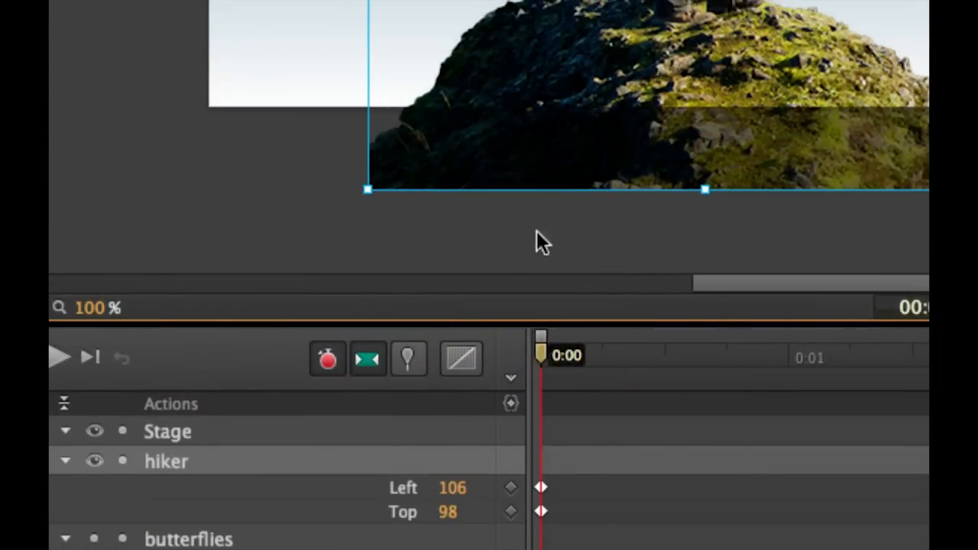
pyautogui.moveTo(546, 516)
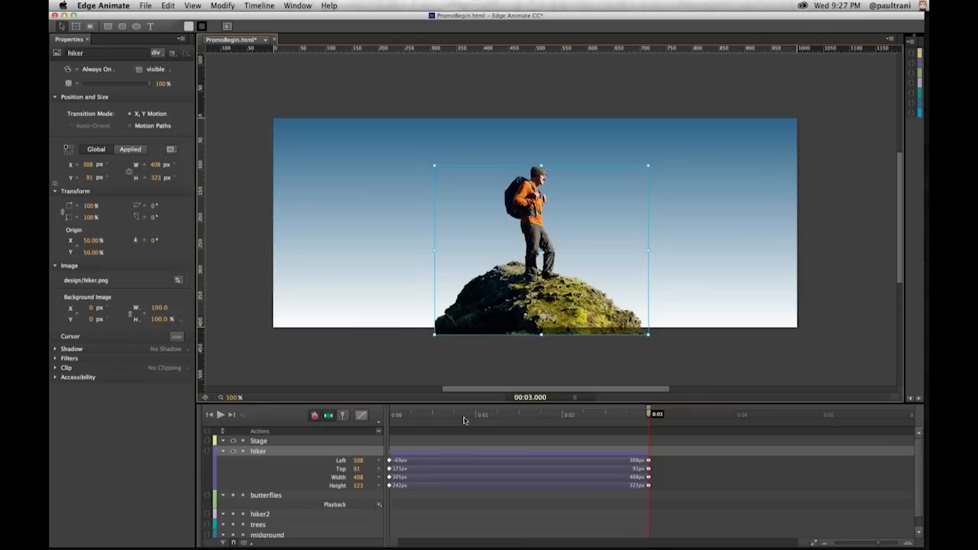
# - Preview the hiker's three-second slide-in and grow animation part way through
pyautogui.click(208, 414)
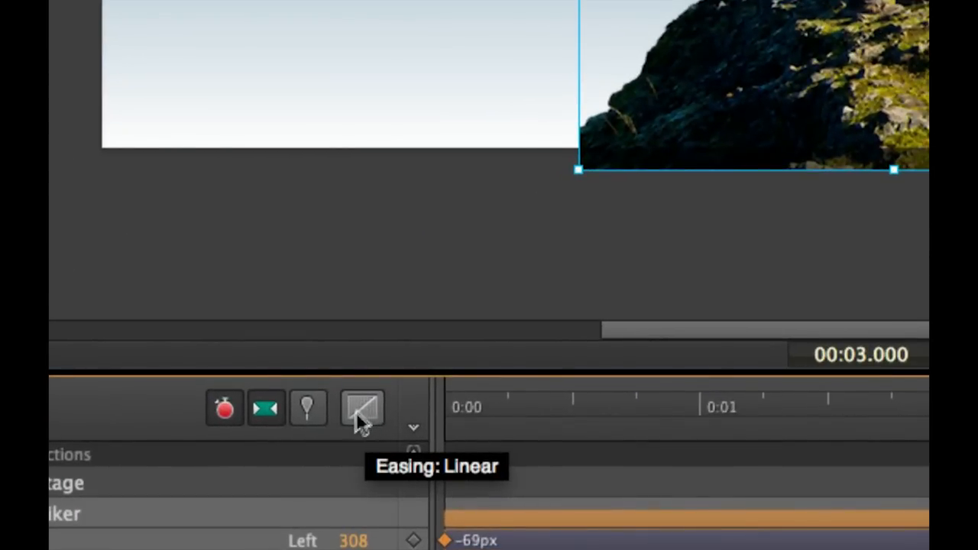
# - Apply Ease Out > Back easing to the hiker transition
pyautogui.click(362, 408)
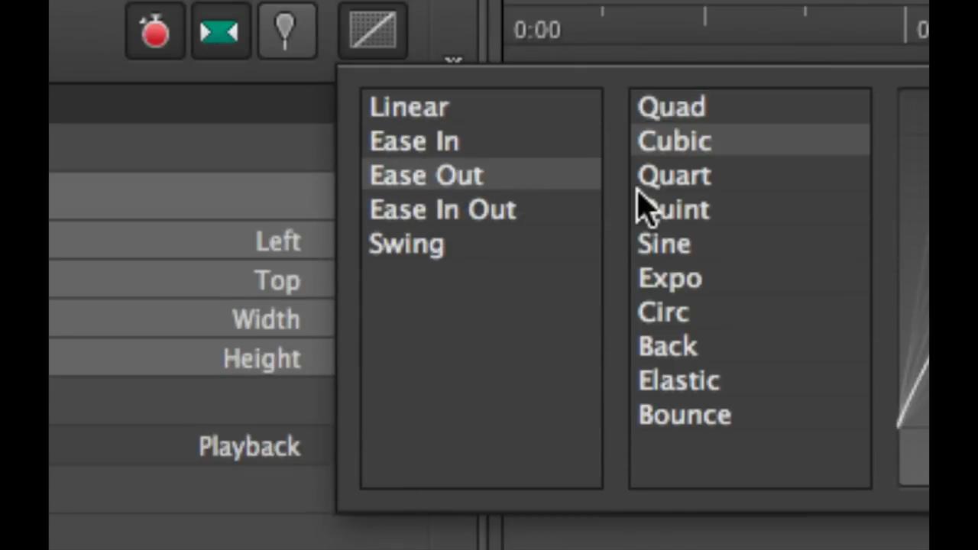
pyautogui.moveTo(673, 174)
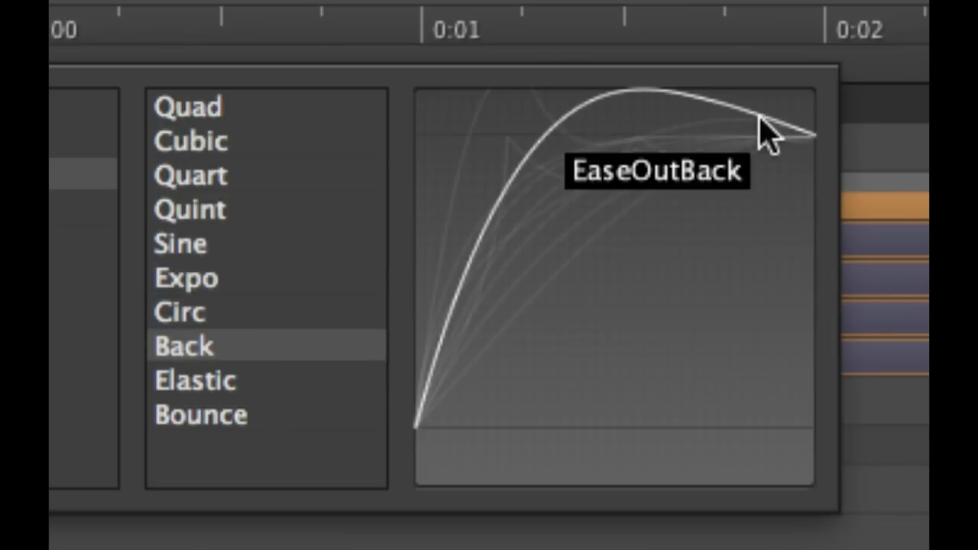
pyautogui.moveTo(826, 157)
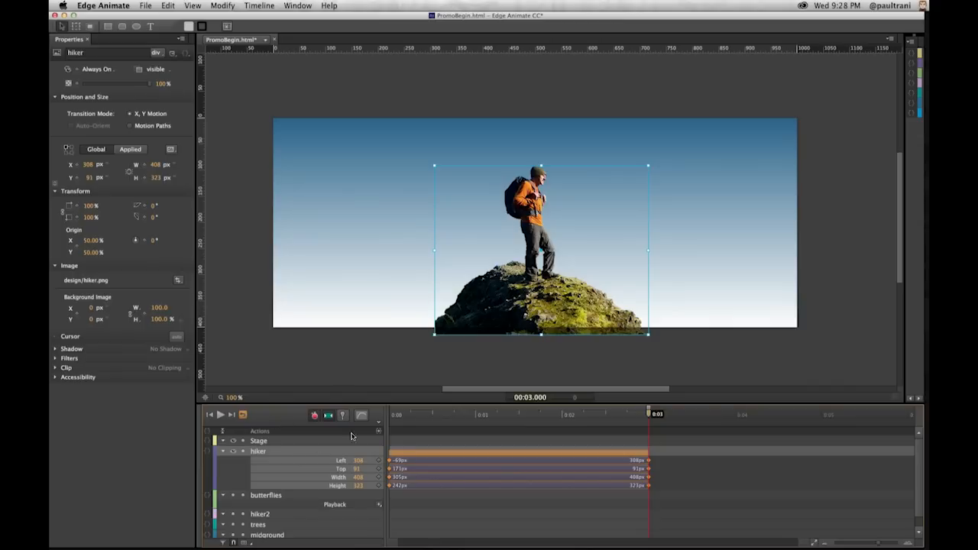
pyautogui.click(361, 415)
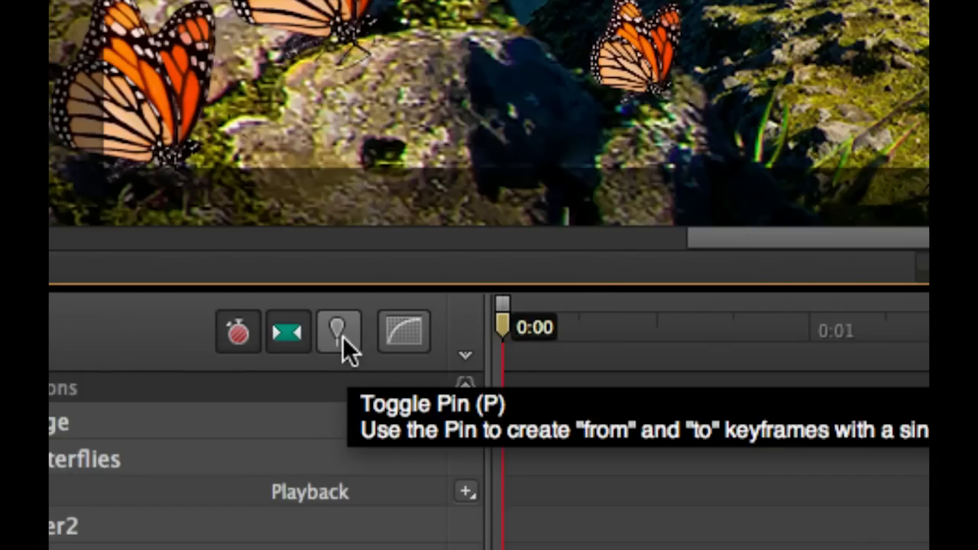
# - Pin a three-second from-to span and place layers offstage left as starting keyframes
pyautogui.click(338, 330)
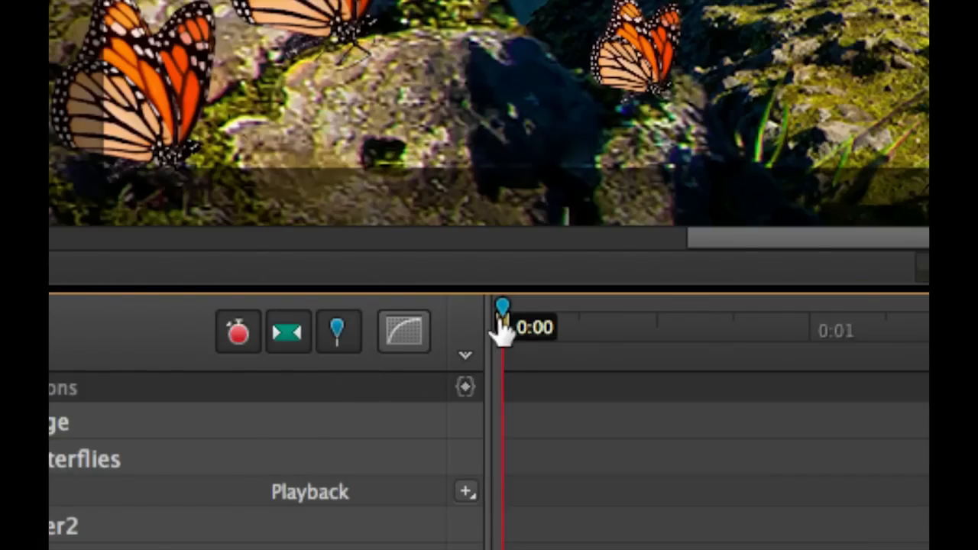
pyautogui.moveTo(505, 306); pyautogui.dragTo(677, 306)
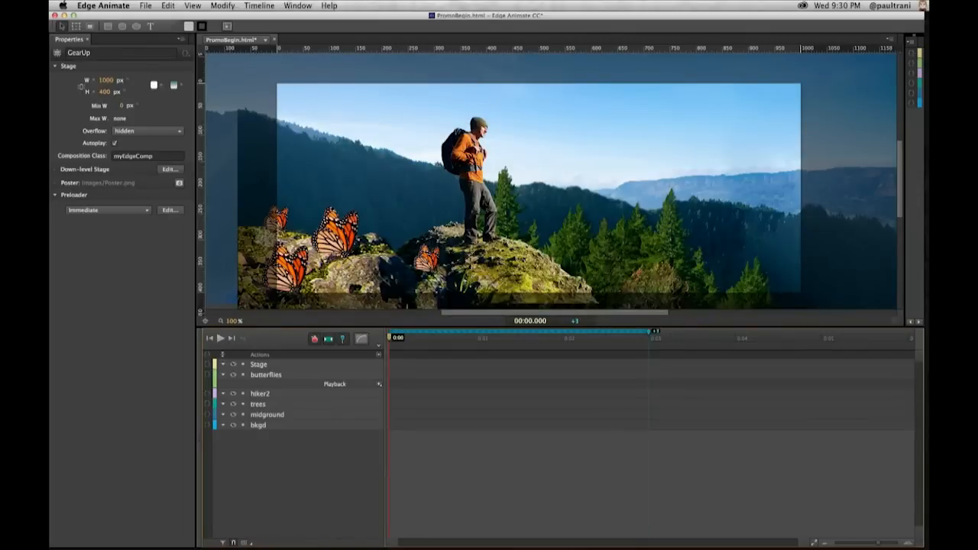
pyautogui.click(266, 374)
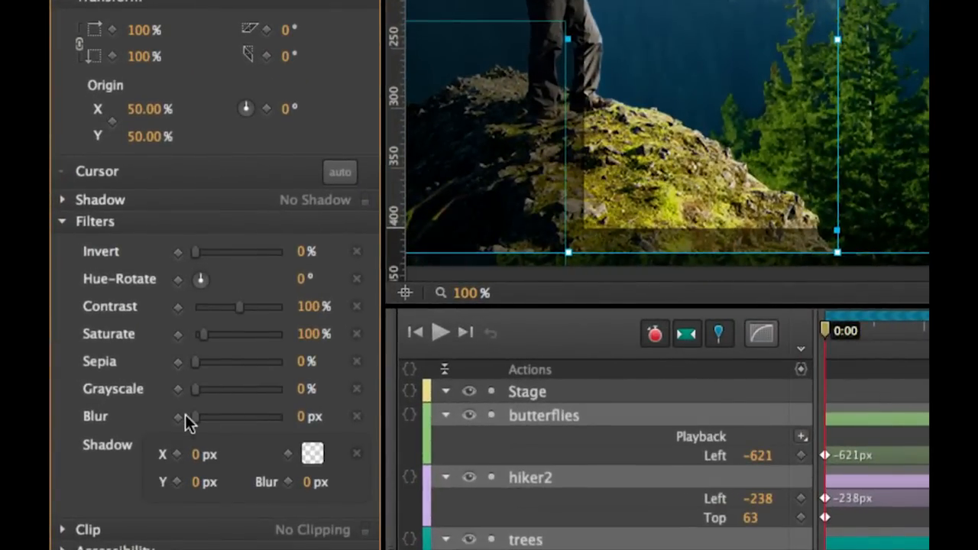
# - Add and increase Blur filter keyframes on the hiker and rock layer
pyautogui.moveTo(177, 417); pyautogui.dragTo(202, 416)
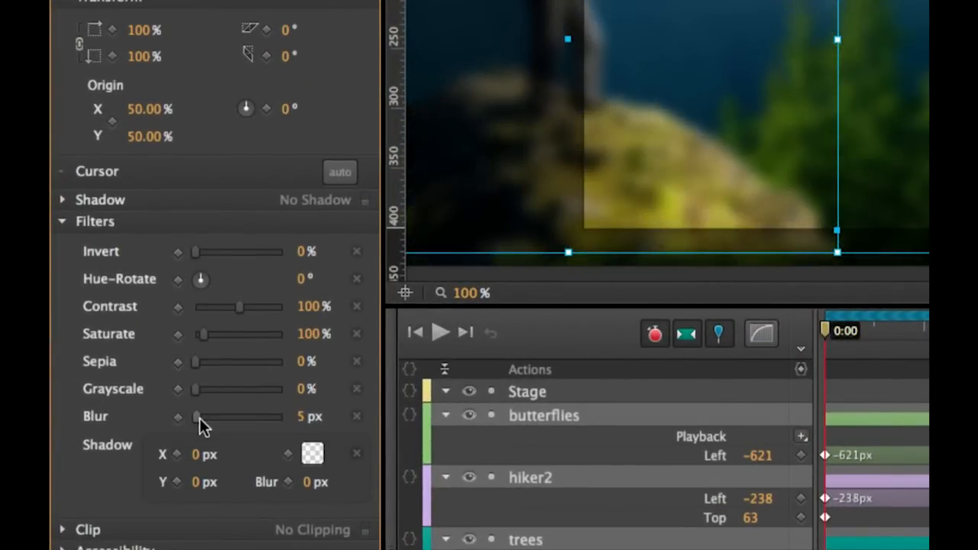
pyautogui.moveTo(179, 417); pyautogui.dragTo(197, 416)
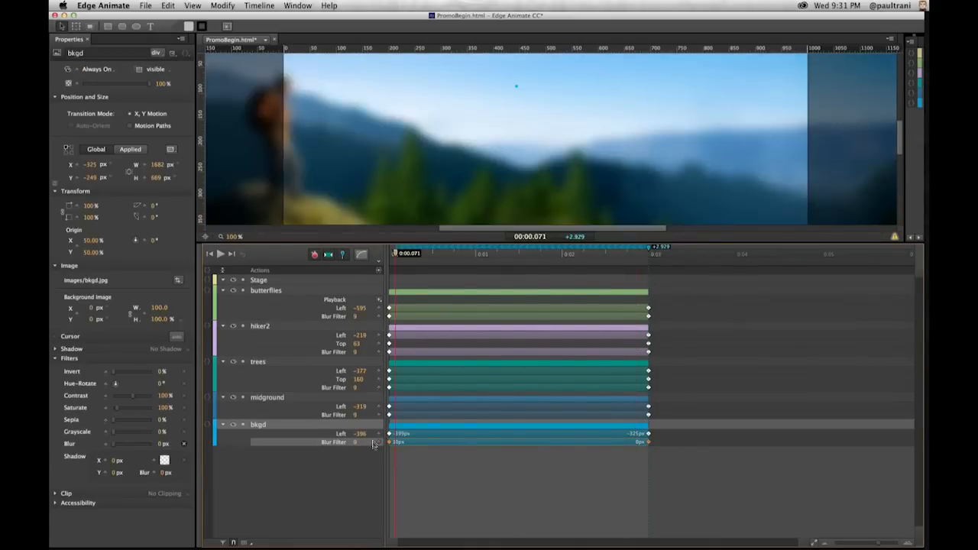
# - Open the timeline options for the background and midground blur keyframes
pyautogui.rightClick(374, 443)
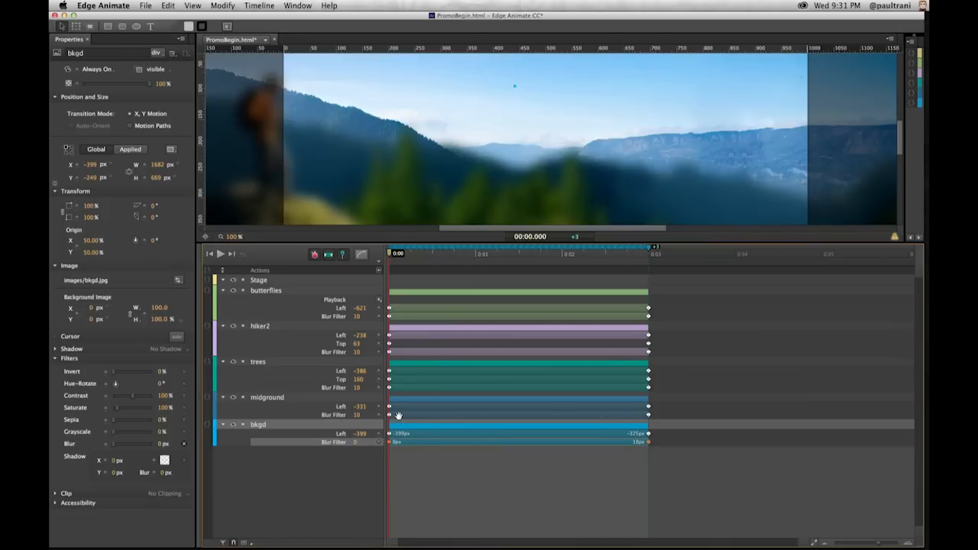
pyautogui.rightClick(398, 416)
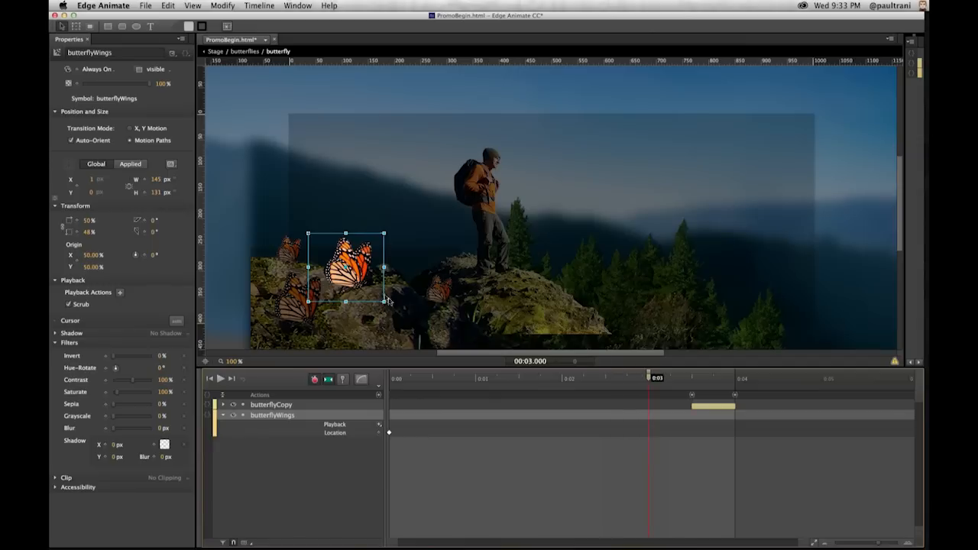
pyautogui.moveTo(885, 113)
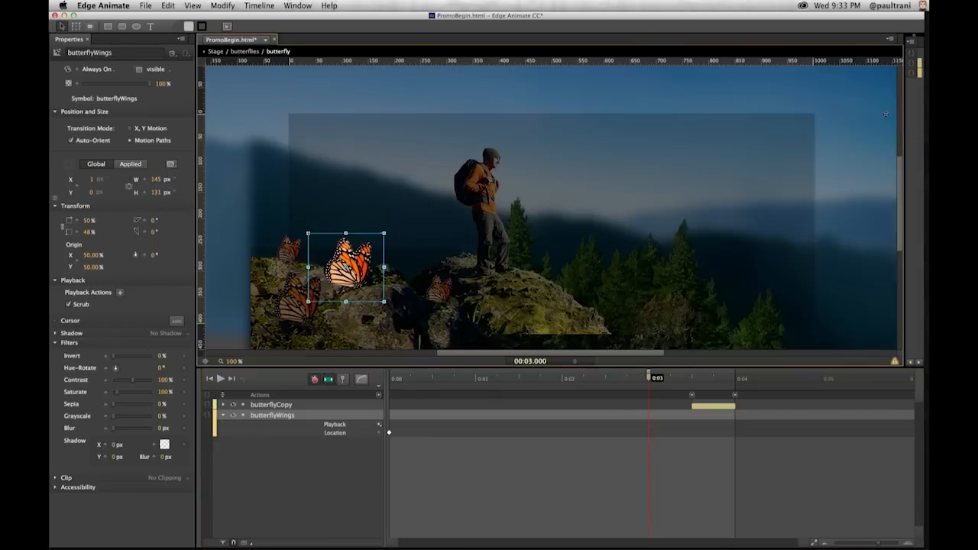